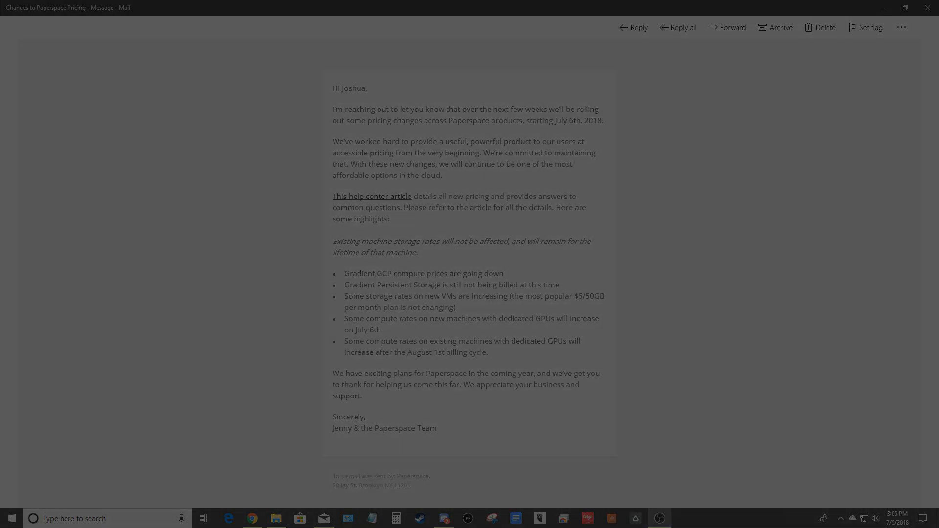
Open the July 2018 pricing-changes help center article from the link
click(372, 196)
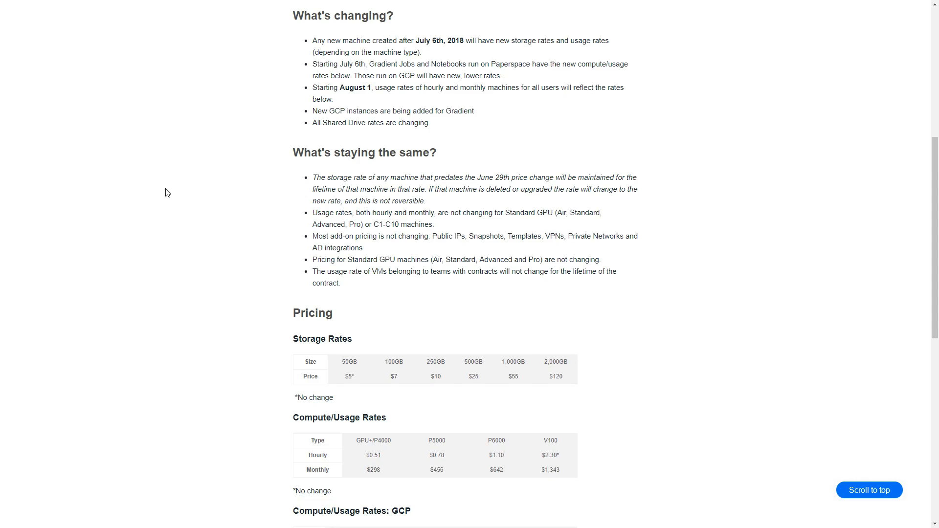
Scroll down to the Storage Rates, Compute/Usage Rates, GCP and Shared Drives price tables
scroll(down, 3)
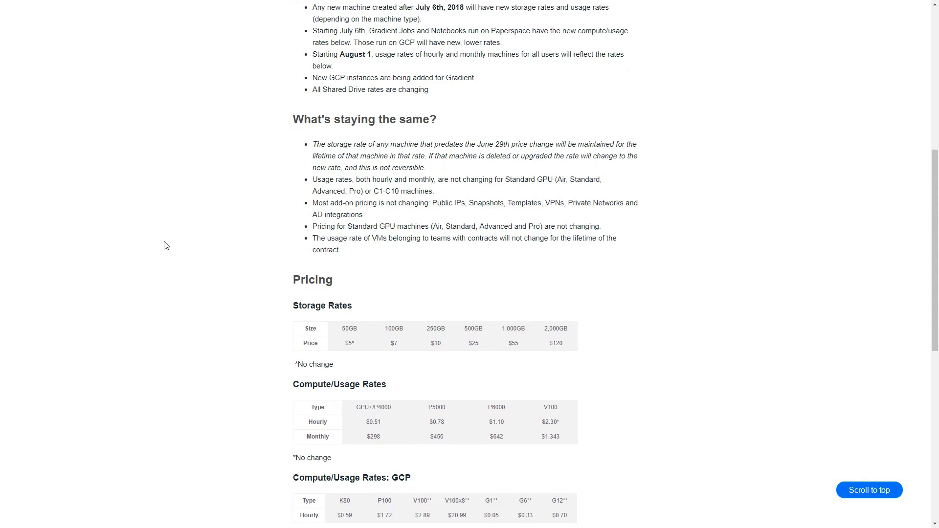
scroll(down, 3)
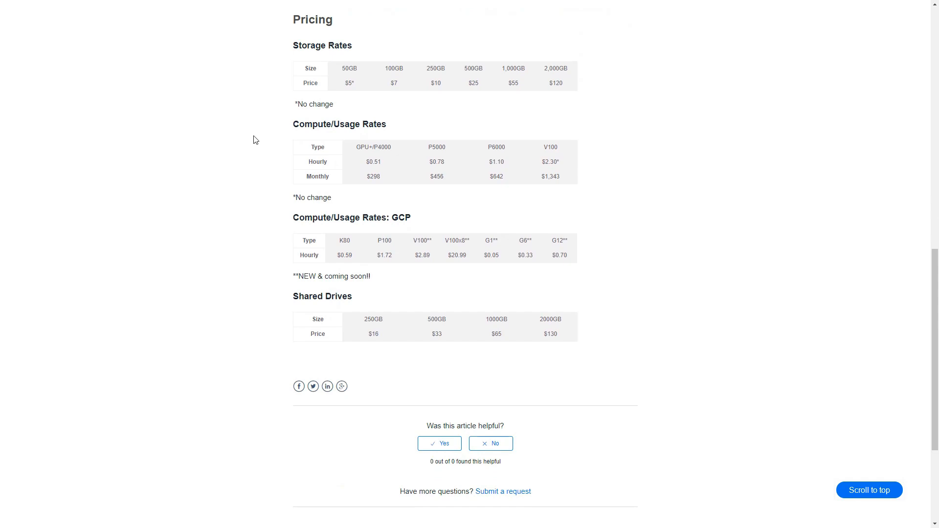
mouse_move(412, 113)
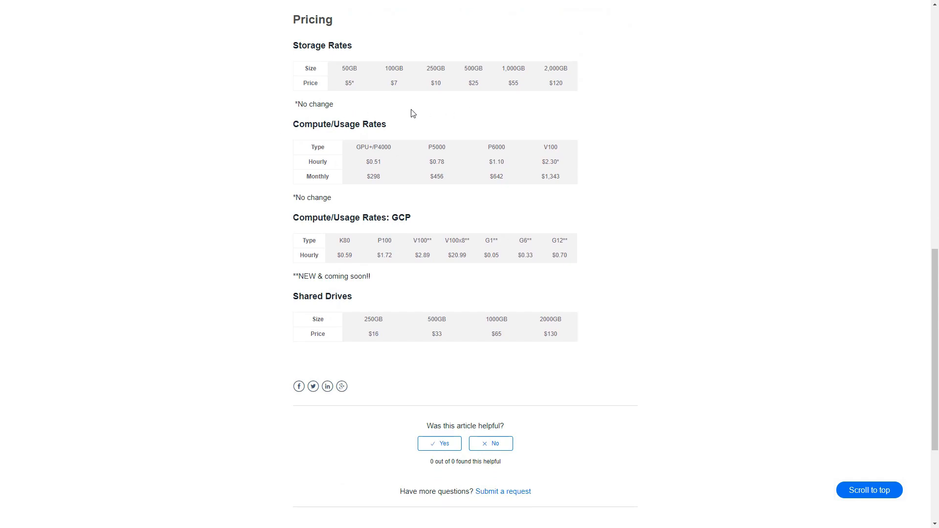
mouse_move(345, 97)
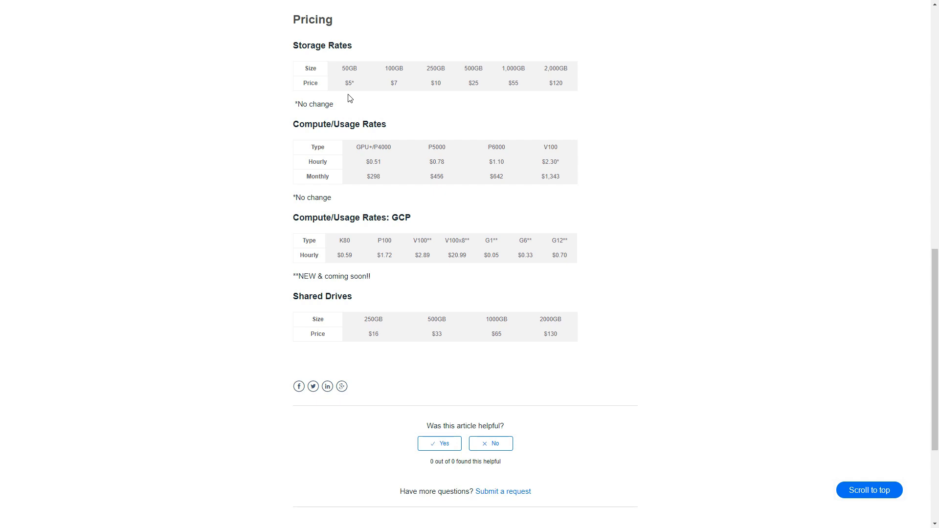
mouse_move(543, 98)
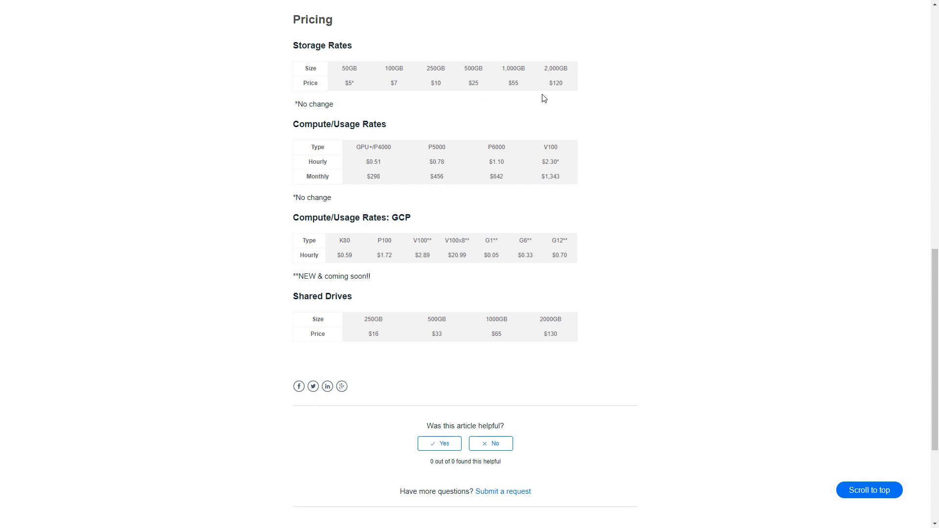
mouse_move(467, 110)
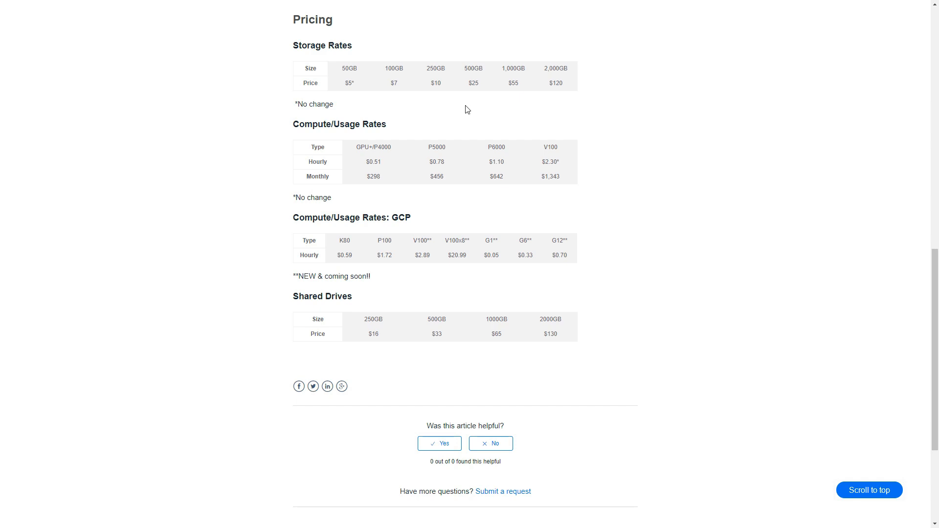
mouse_move(446, 78)
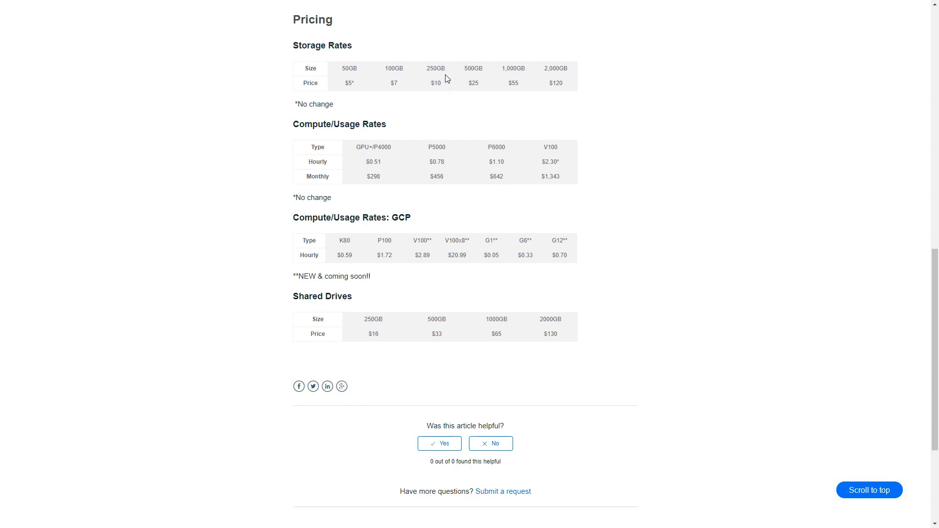
mouse_move(394, 95)
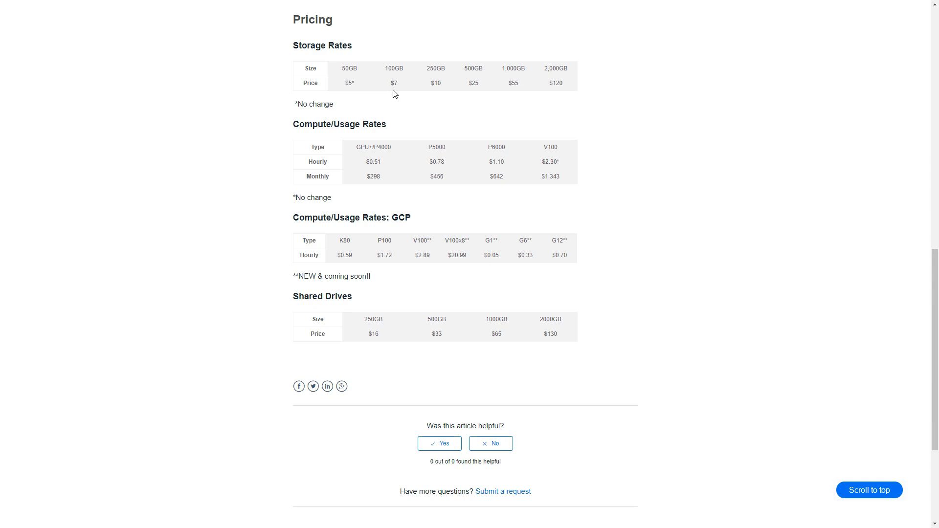
mouse_move(433, 102)
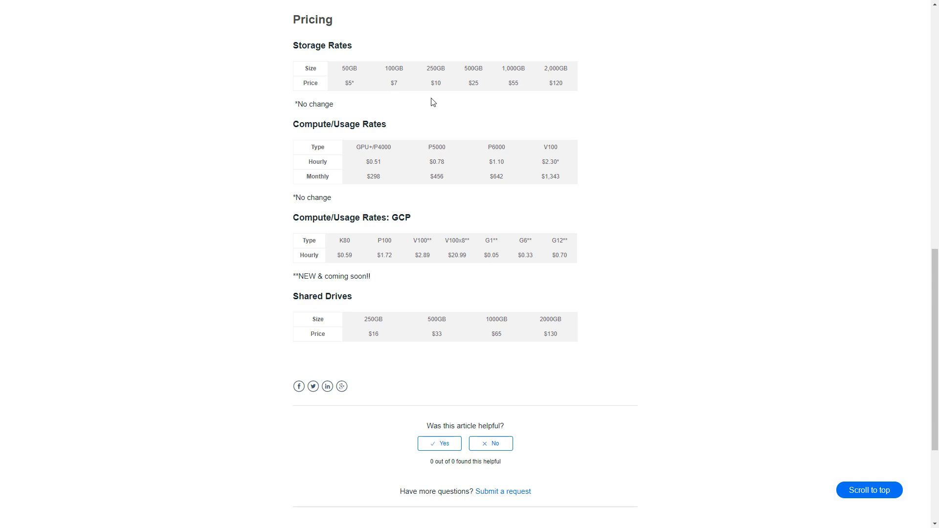
mouse_move(444, 93)
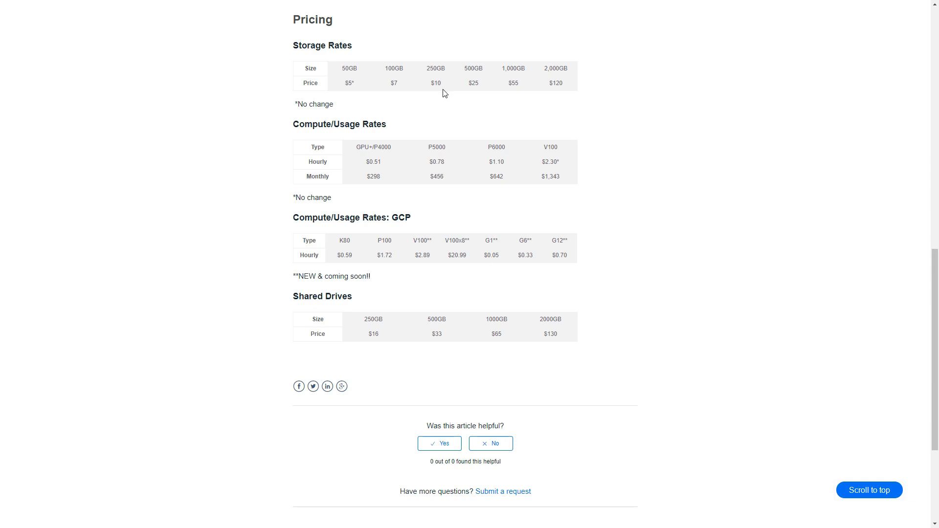
mouse_move(404, 95)
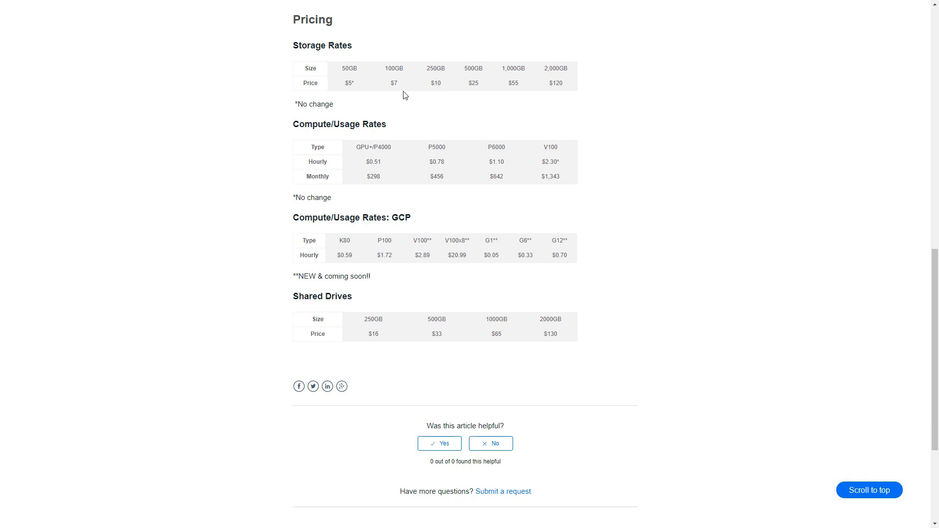
mouse_move(560, 95)
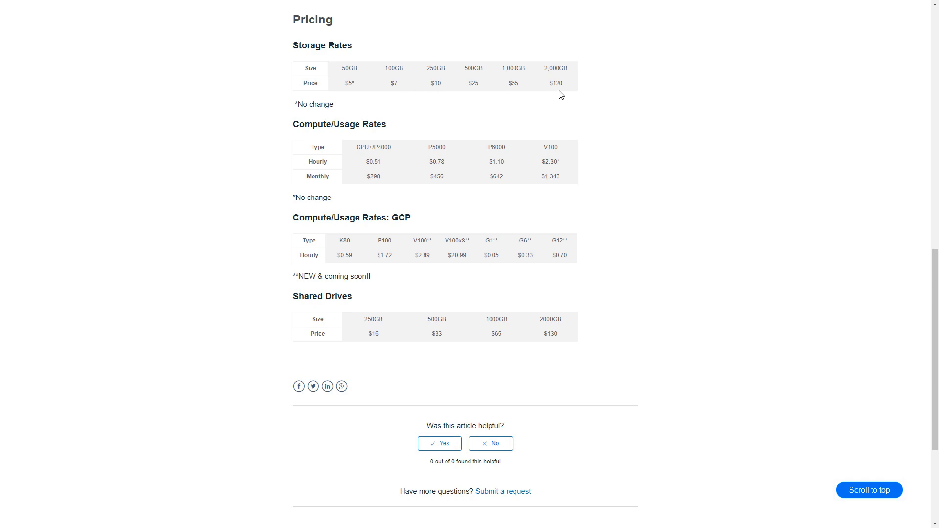
mouse_move(549, 96)
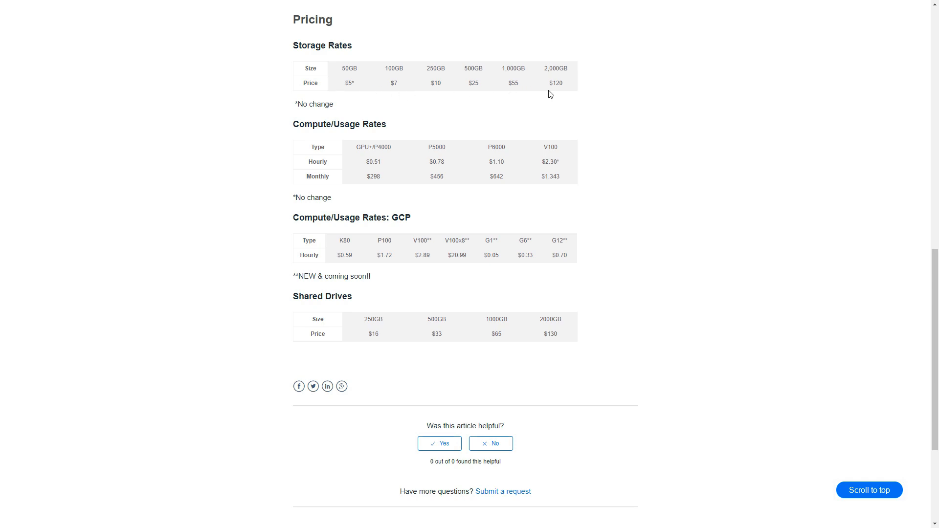
scroll(down, 3)
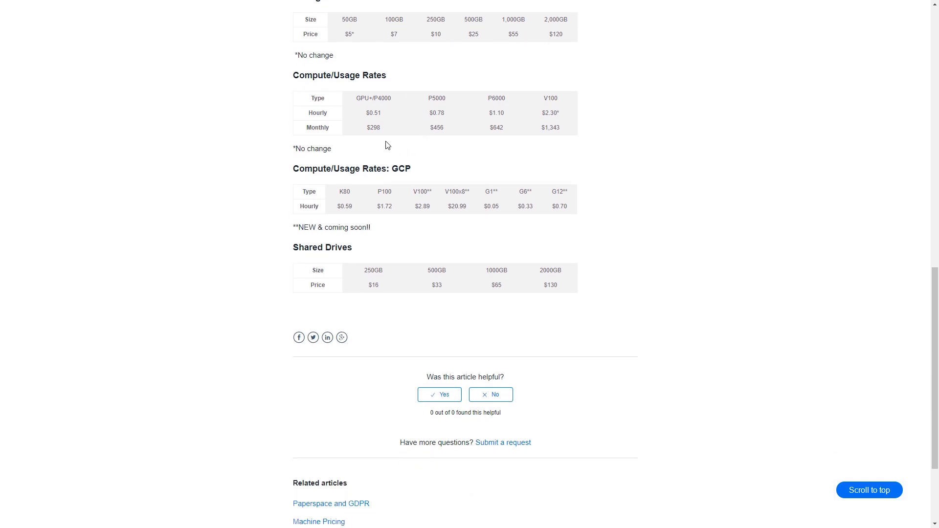
mouse_move(377, 125)
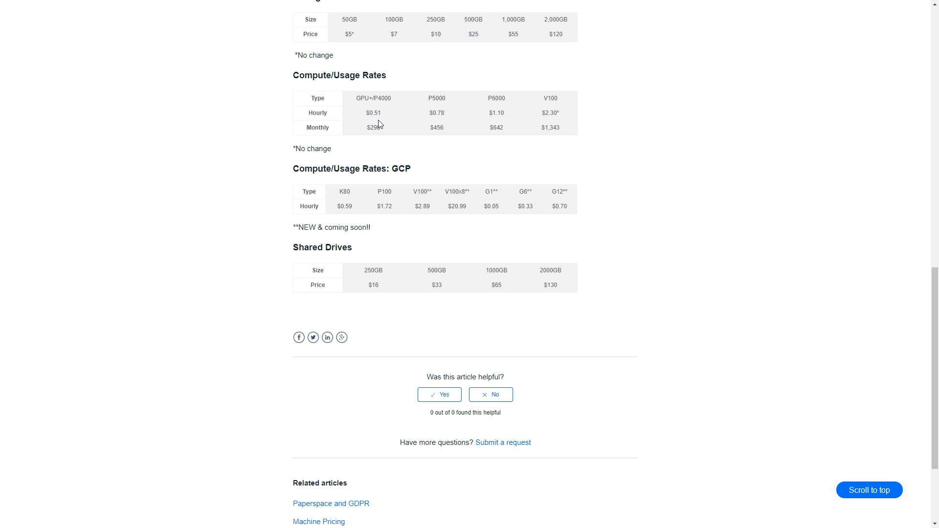
mouse_move(388, 124)
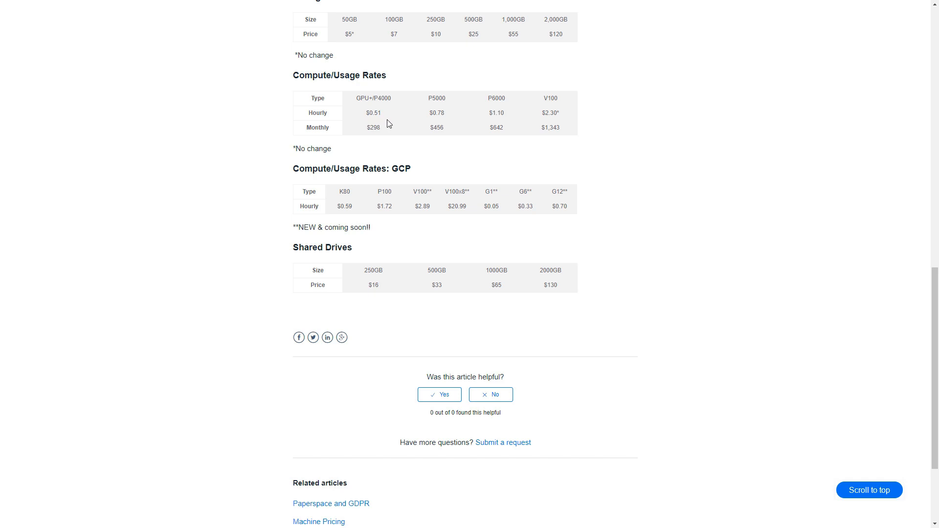
mouse_move(424, 126)
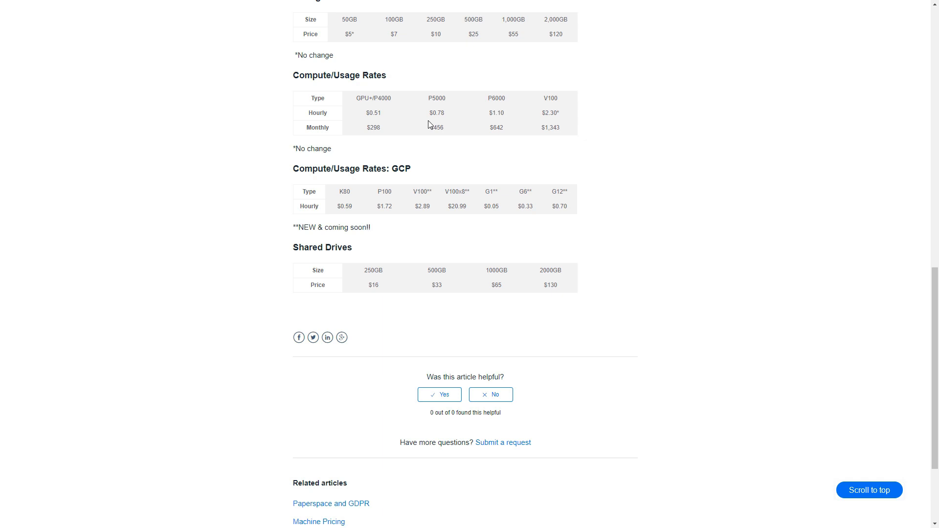
mouse_move(420, 148)
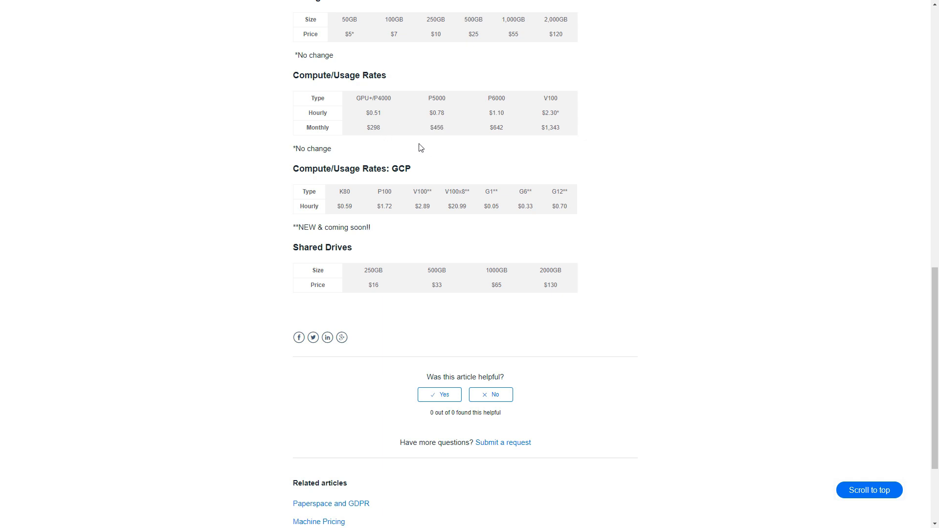
mouse_move(435, 150)
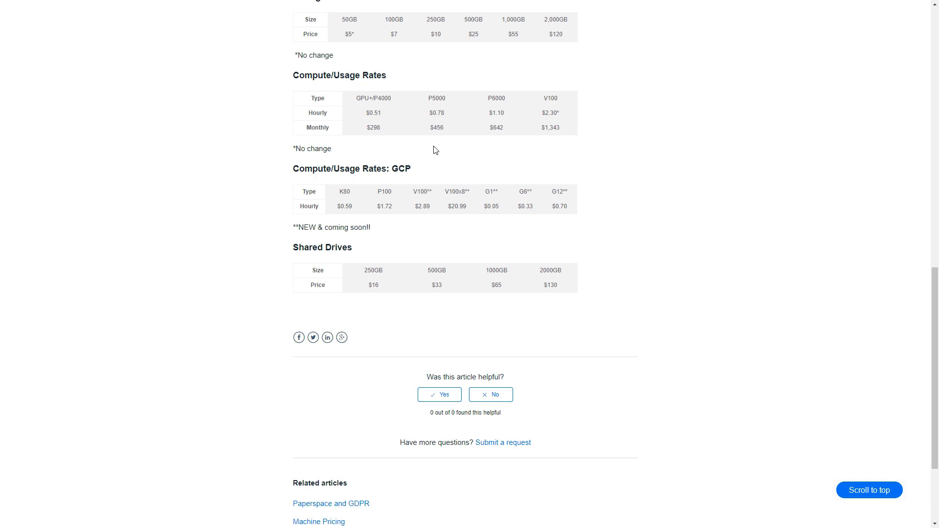